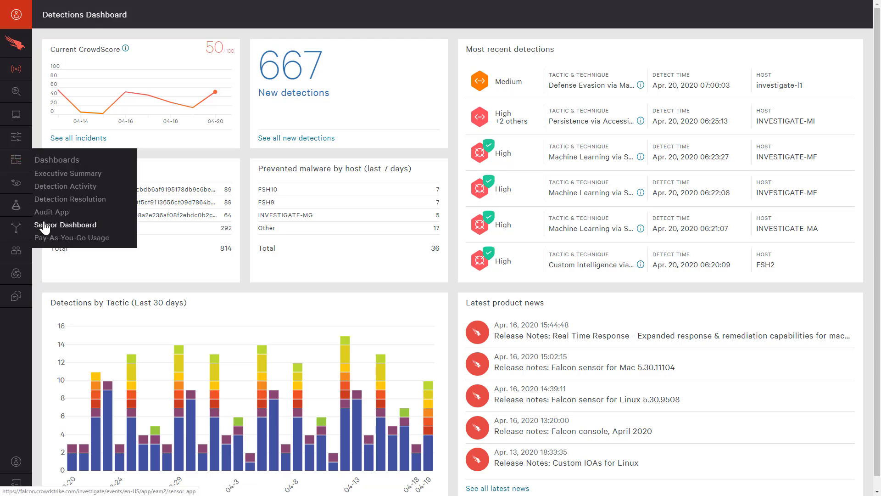
Open the Sensor Report dashboard, then the Linux Prevention Policies list.
click(65, 225)
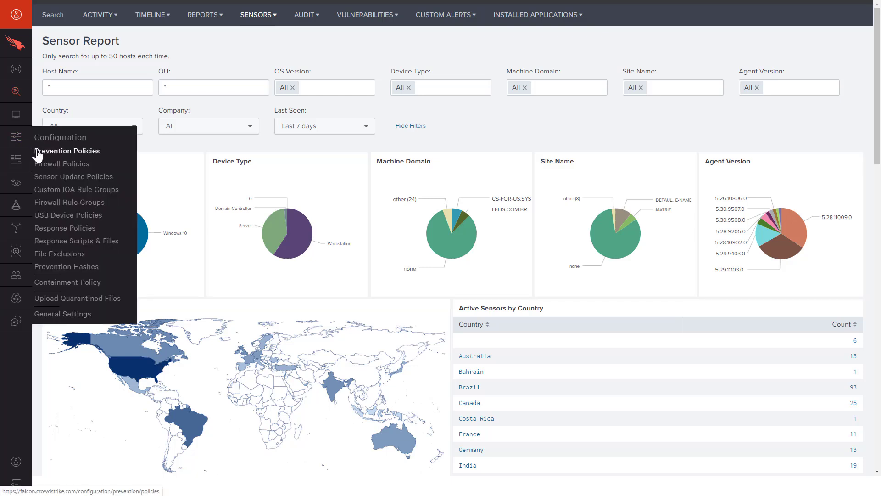
click(65, 150)
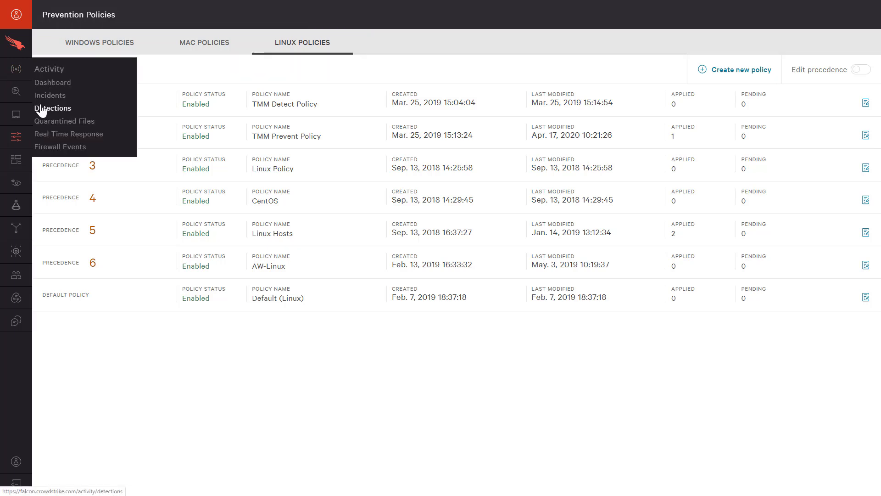
Open Detections filtered to Status New and Platform Linux.
click(52, 108)
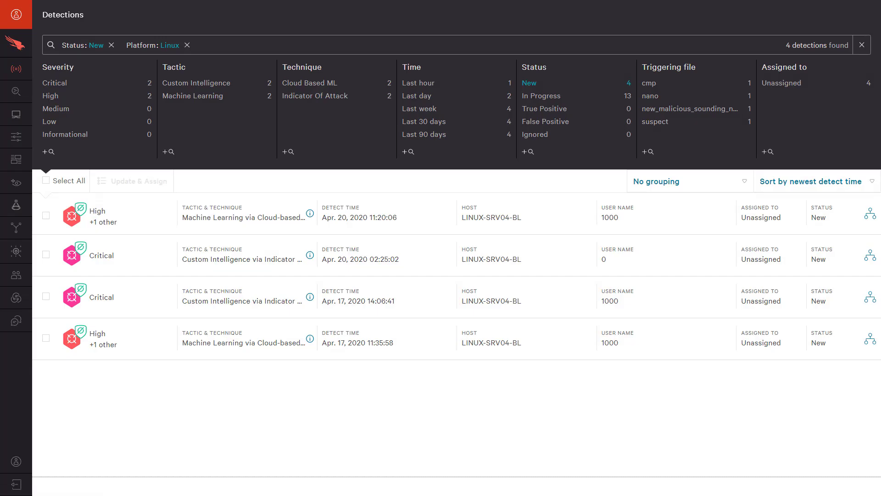
mouse_move(868, 217)
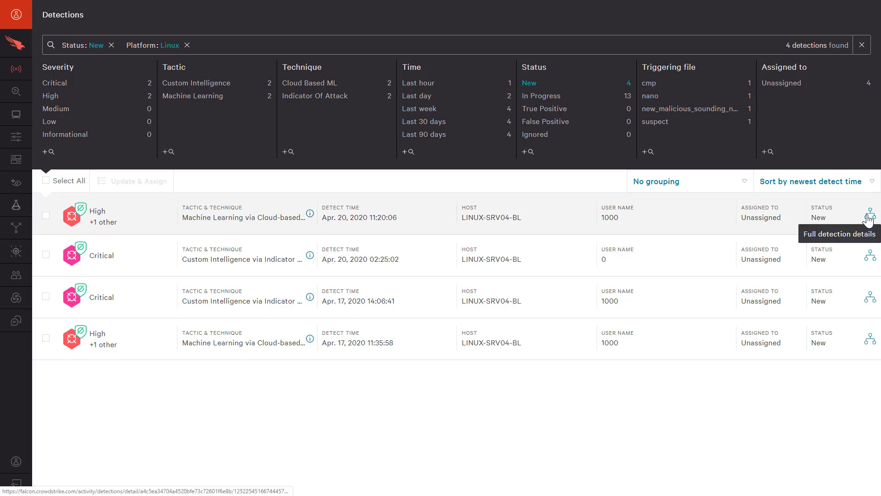
Review the suspect detection's full details, then open the Prevention Hashes list.
click(868, 218)
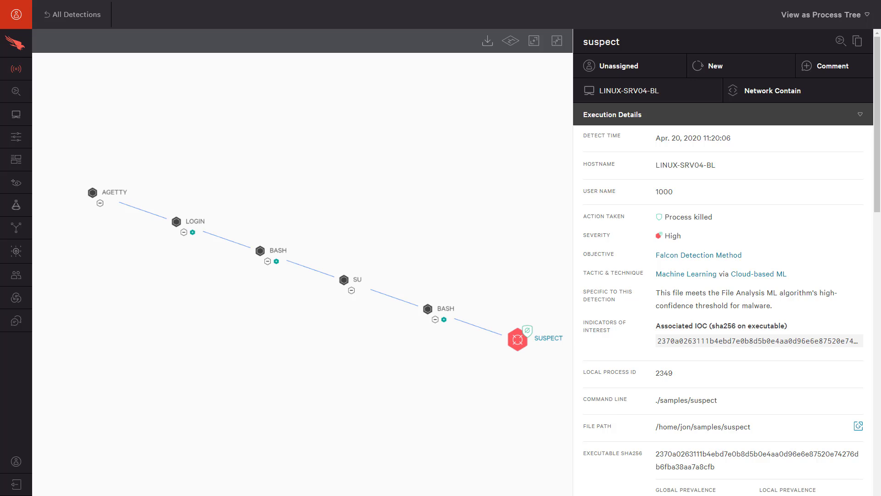
click(16, 136)
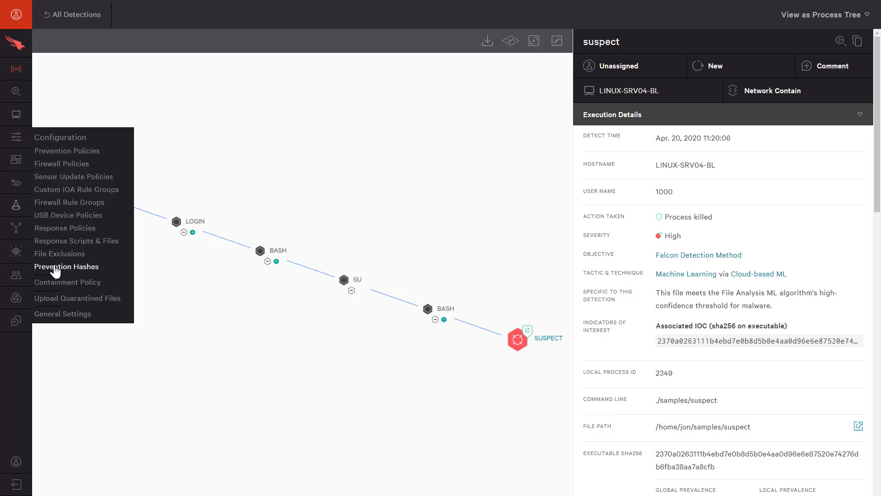
click(65, 266)
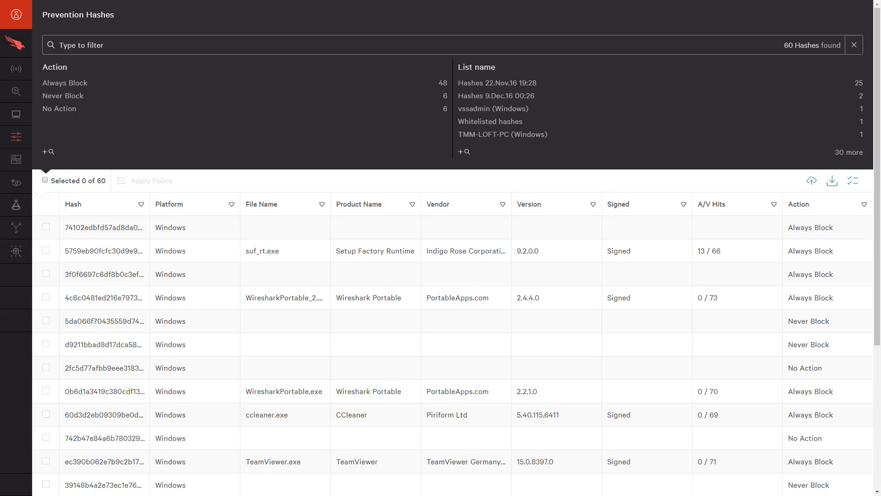
Start a Linux hash upload named 'Blacklist Linux hash'.
click(818, 181)
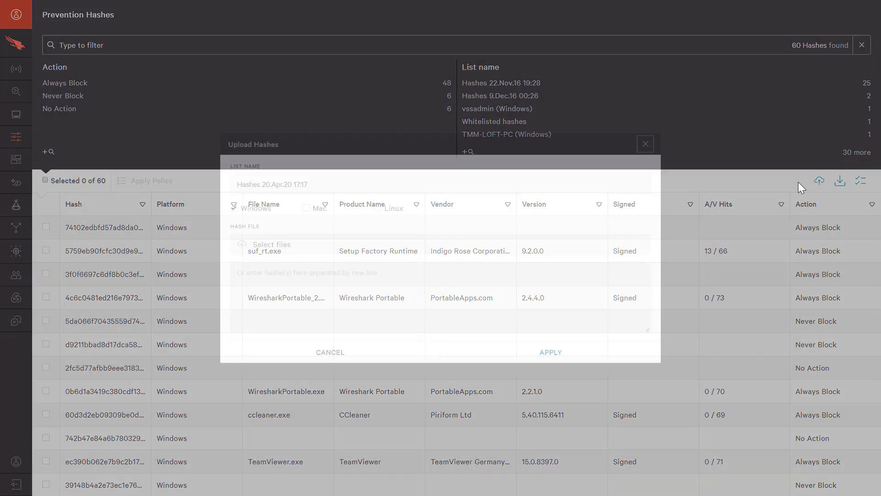
text(Blacklist Linux hash)
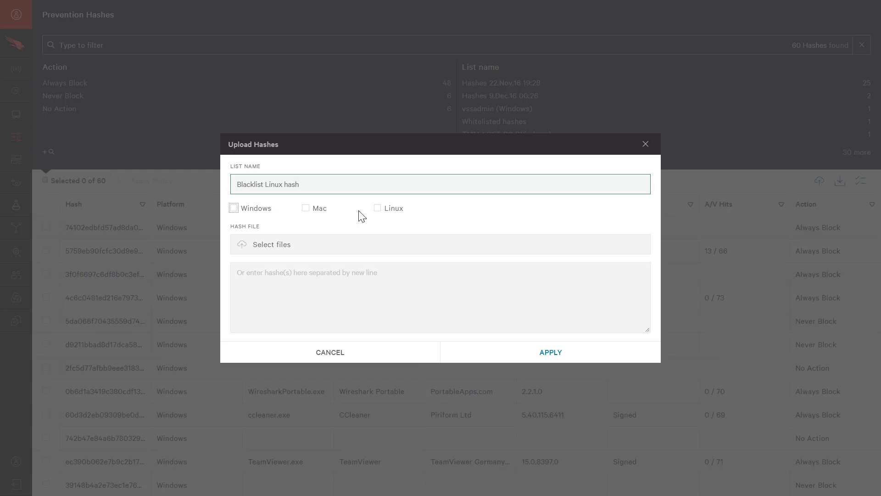
click(377, 208)
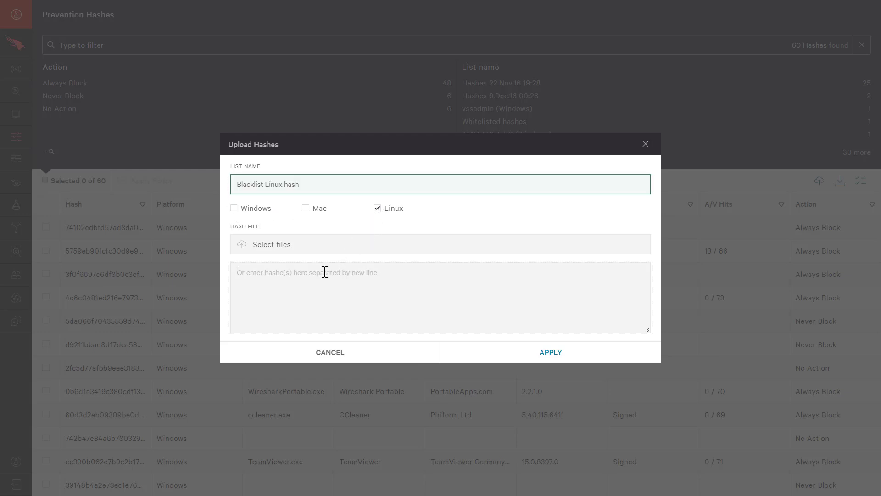
Add SHA256 79258a61…ce31 to the list and set it to Always Block.
text(79258a612f582b9dd14976078c4d18b6b07eee498b6ed6dbecf006f7ca87ce31)
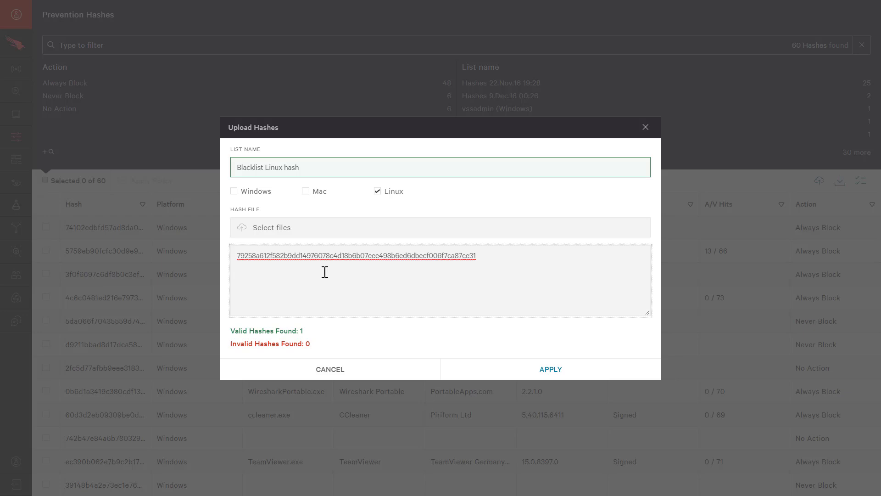
click(550, 369)
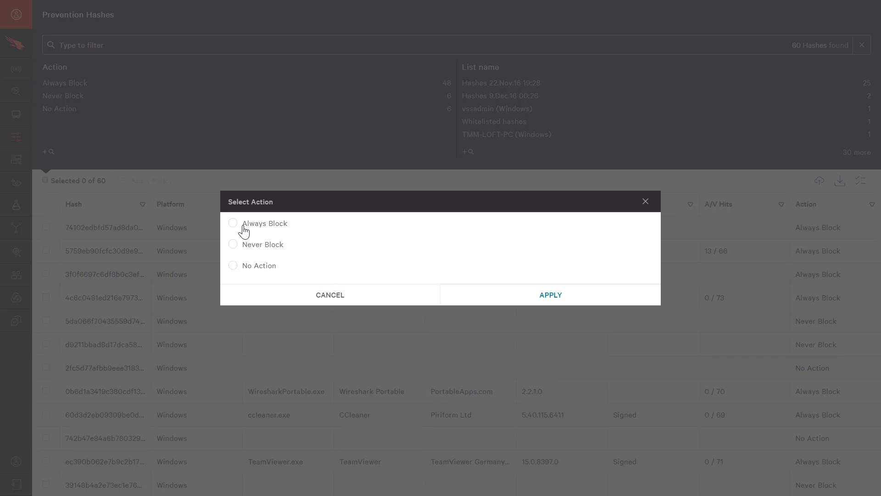
click(232, 223)
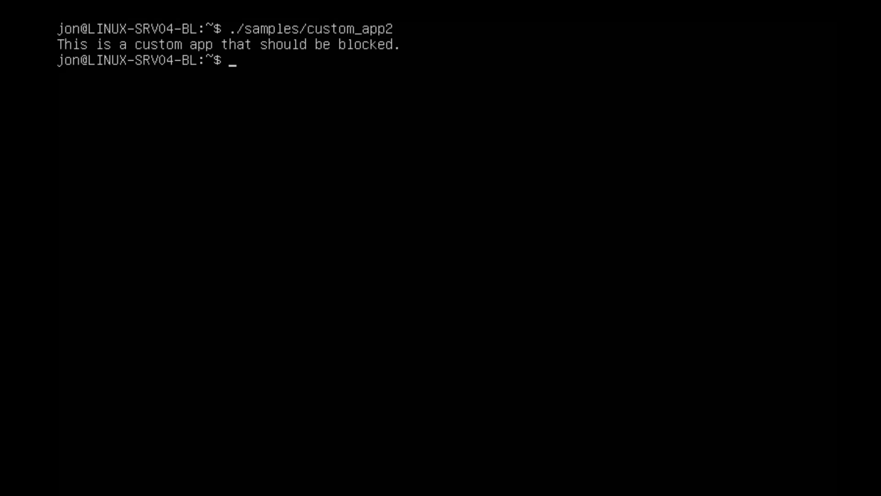
Run ./samples/custom_app2 in the Linux shell.
text(./samples/custom_app2)
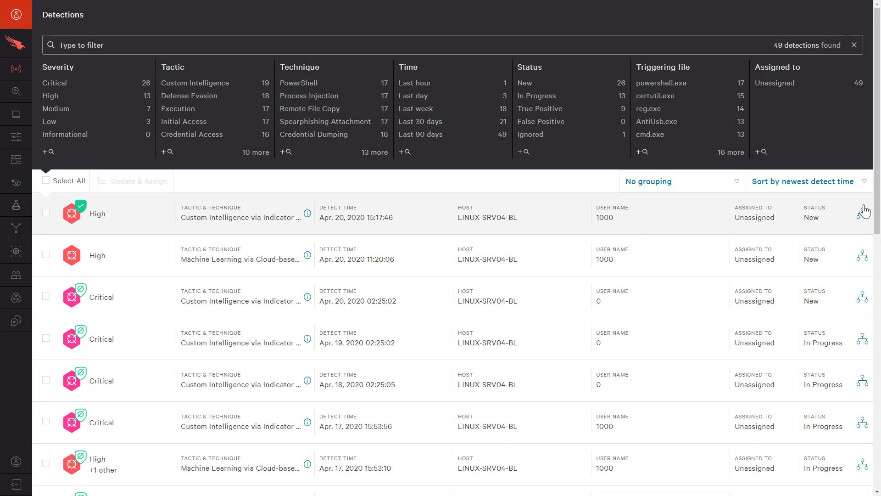
View the custom_app2 detection's full details showing the SHA256 block.
click(225, 214)
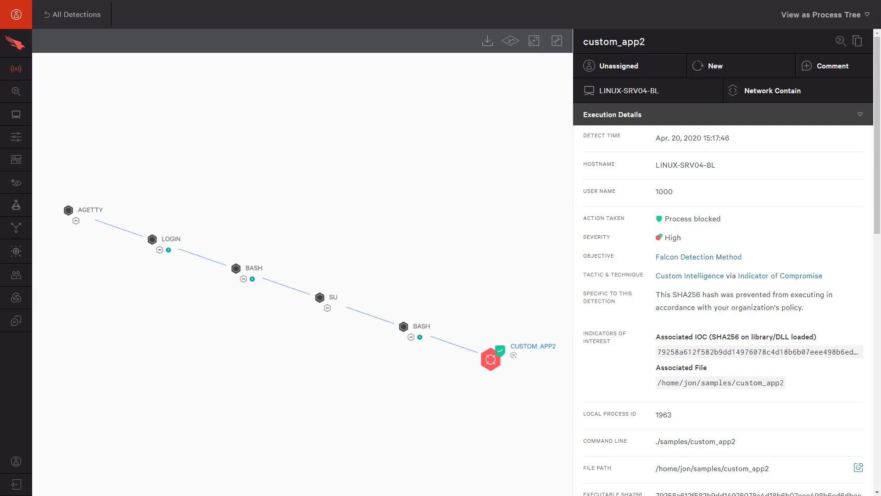
mouse_move(19, 142)
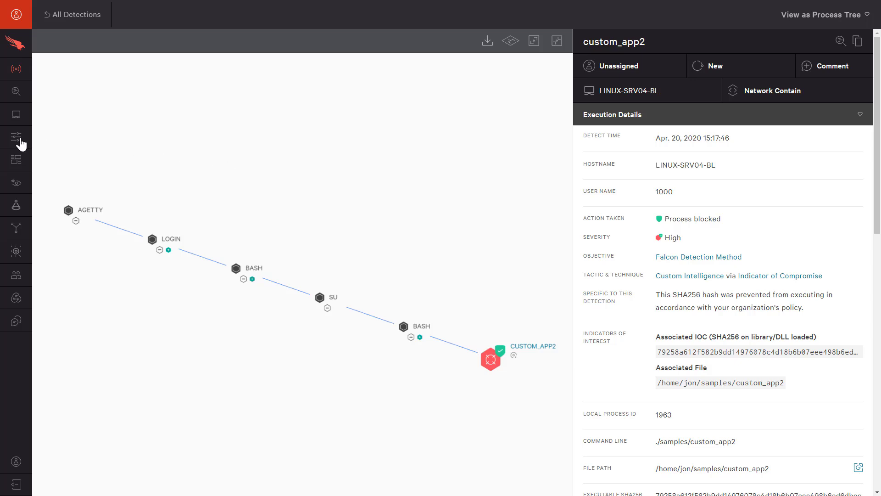
click(16, 137)
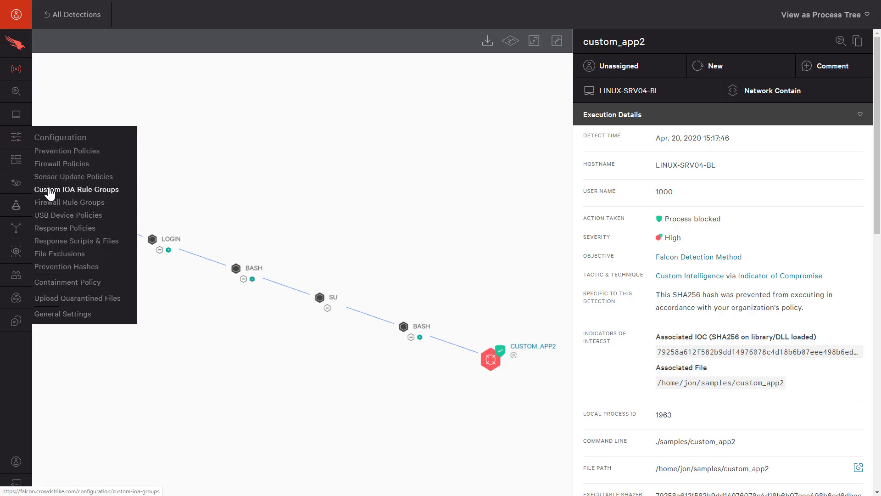
Open the 'Block /etc/passwd modification' rule in the Linux Server Custom IOAs group.
click(77, 188)
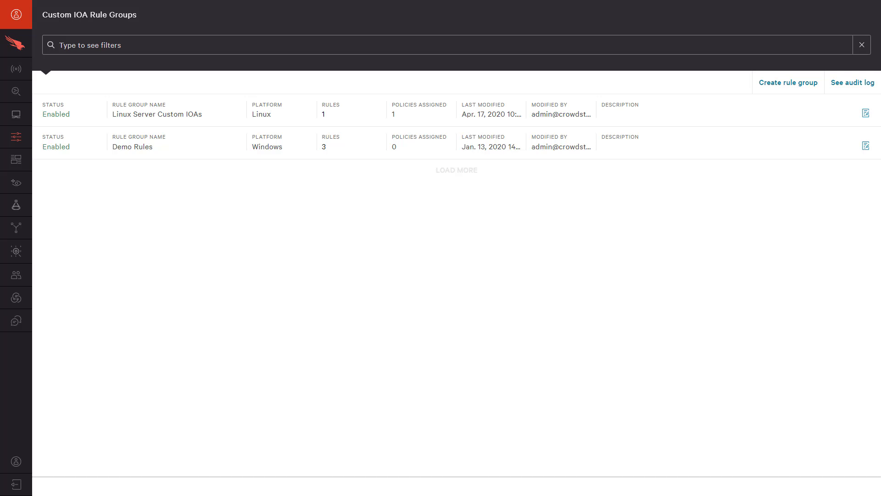
click(158, 114)
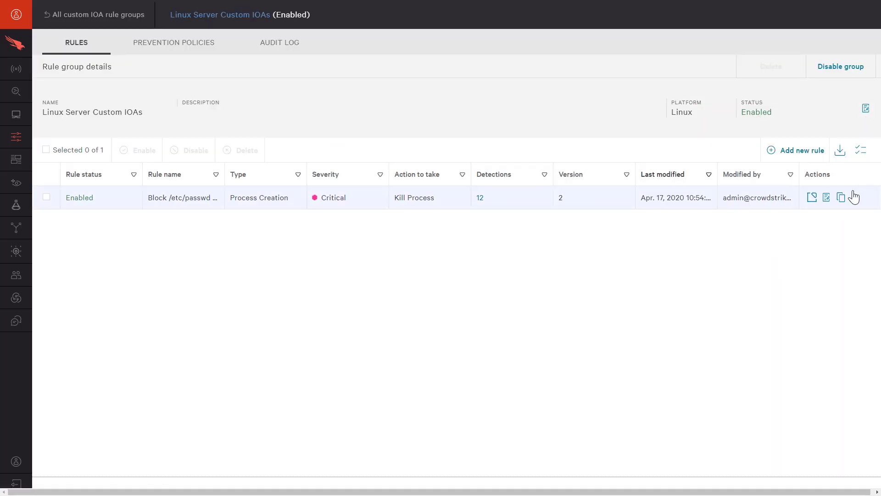
click(826, 198)
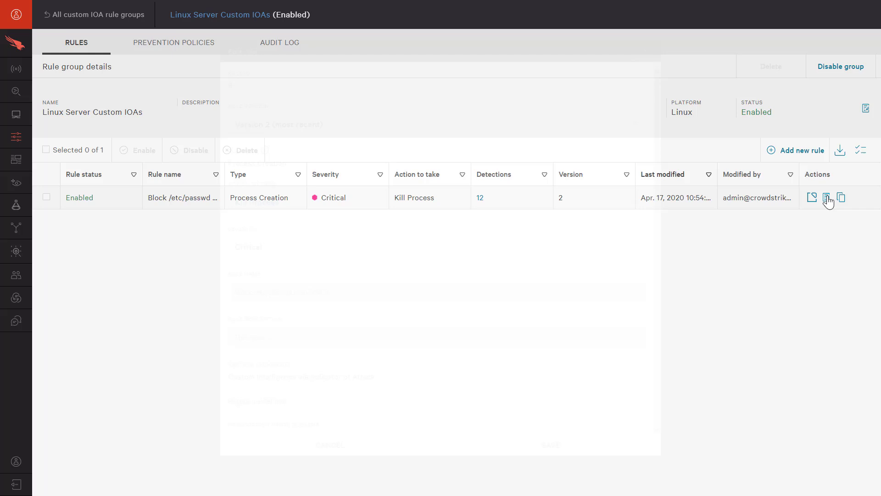
click(826, 197)
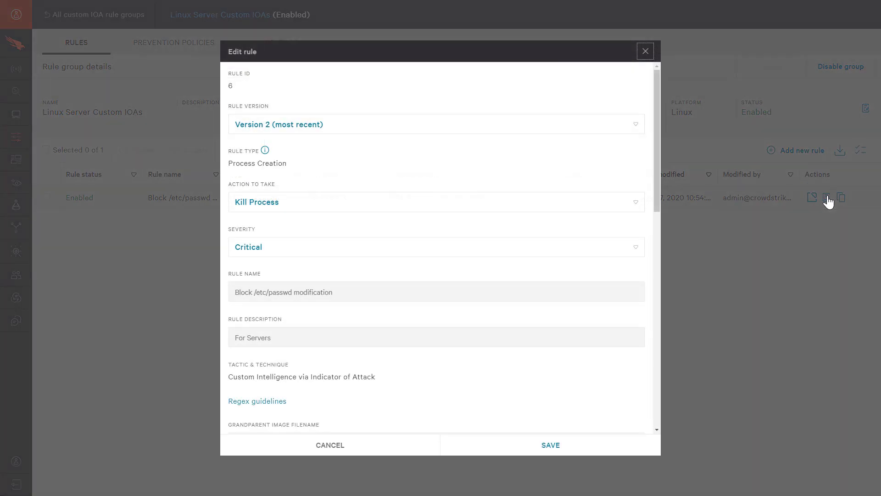
Review the rule, keeping severity Critical, and scroll through its settings.
click(437, 202)
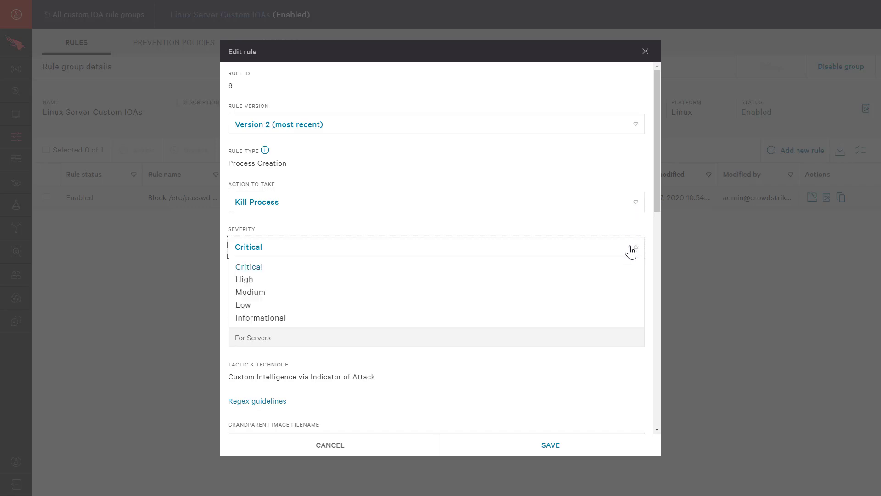
click(248, 247)
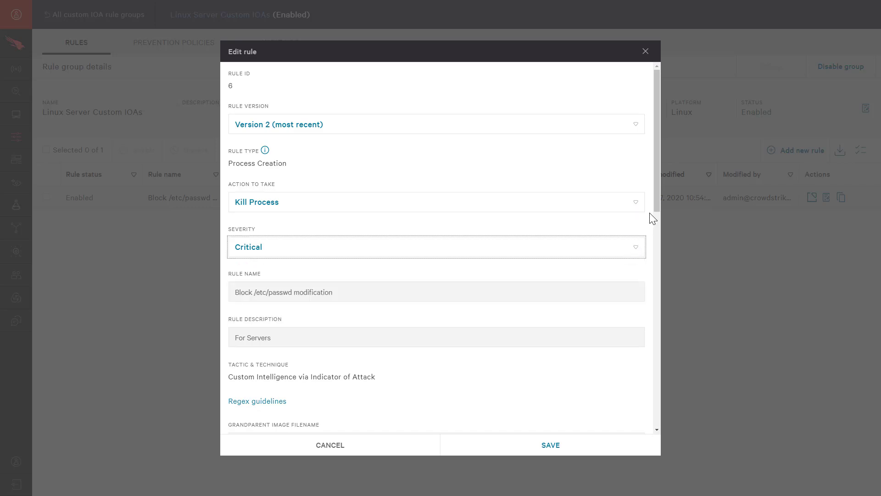
scroll(down, 3)
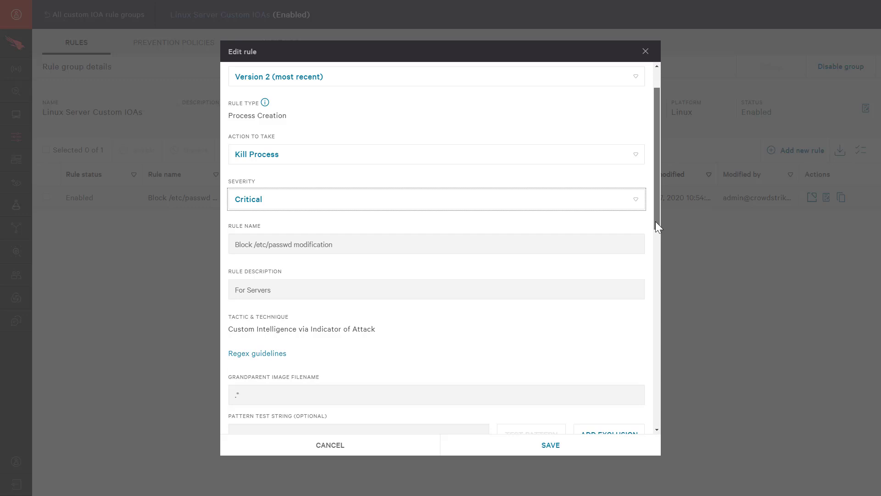
scroll(down, 3)
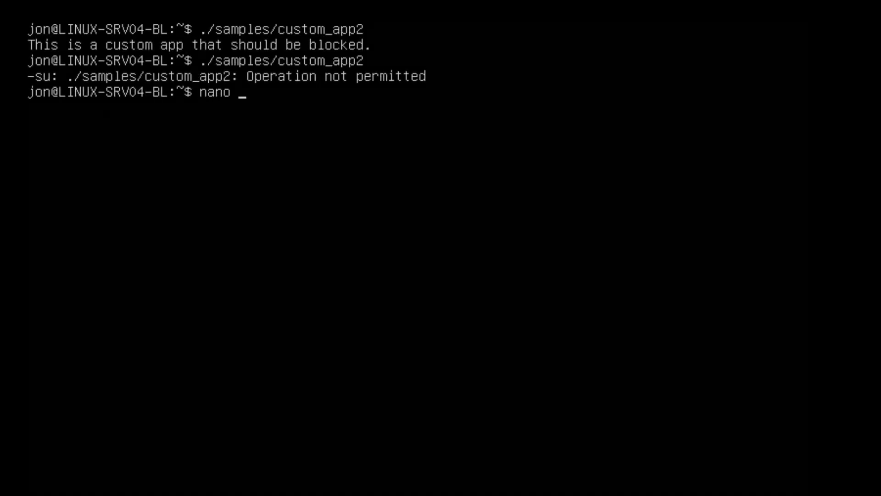
Run nano /etc/passwd on the Linux server.
text(/etc/passwd)
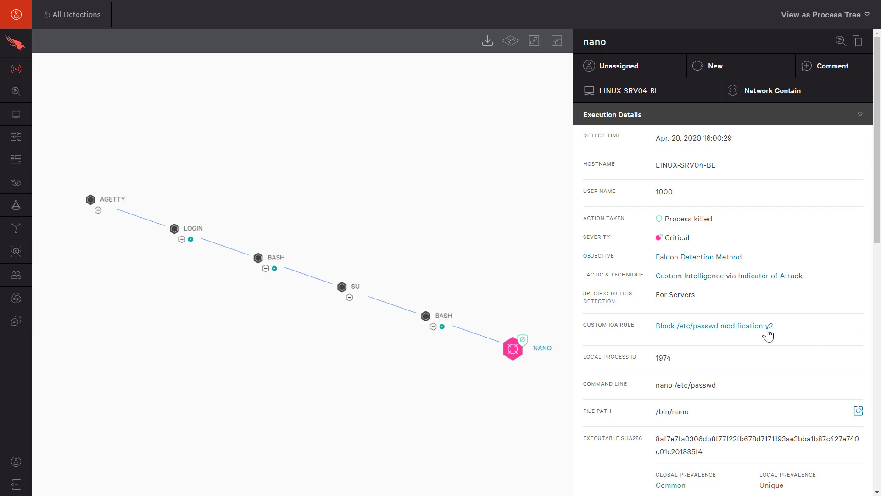
Follow the nano detection's Custom IOA rule link and view that rule's detections.
click(710, 326)
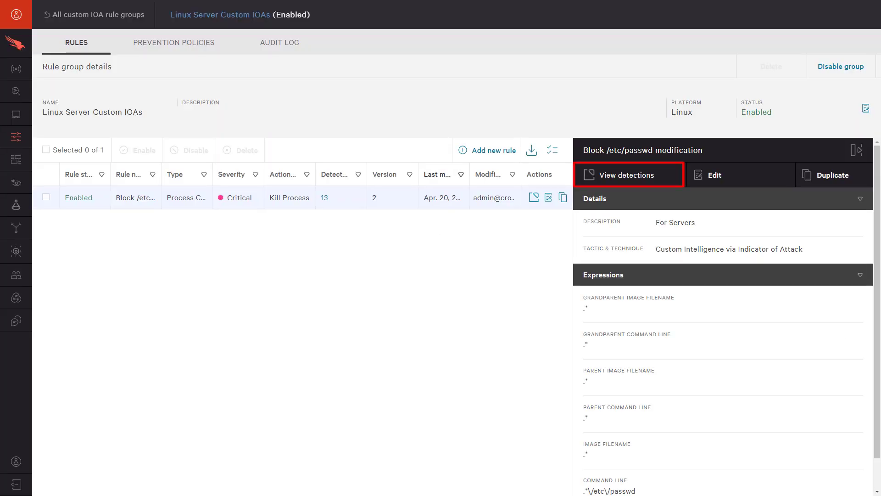
click(628, 175)
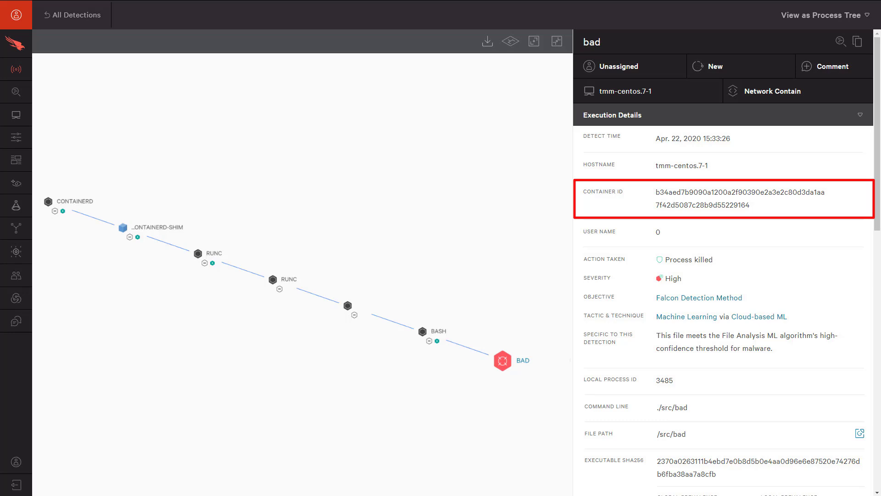
Review the 'bad' container detection, then return to All Detections.
click(69, 15)
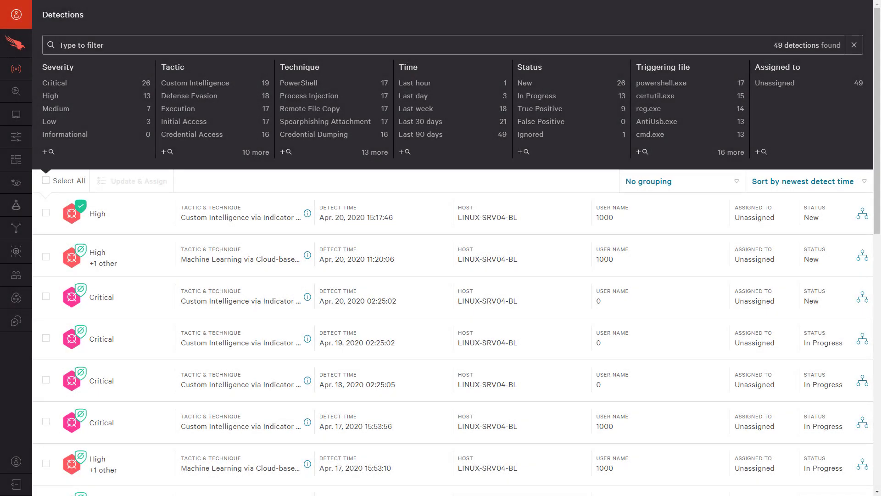